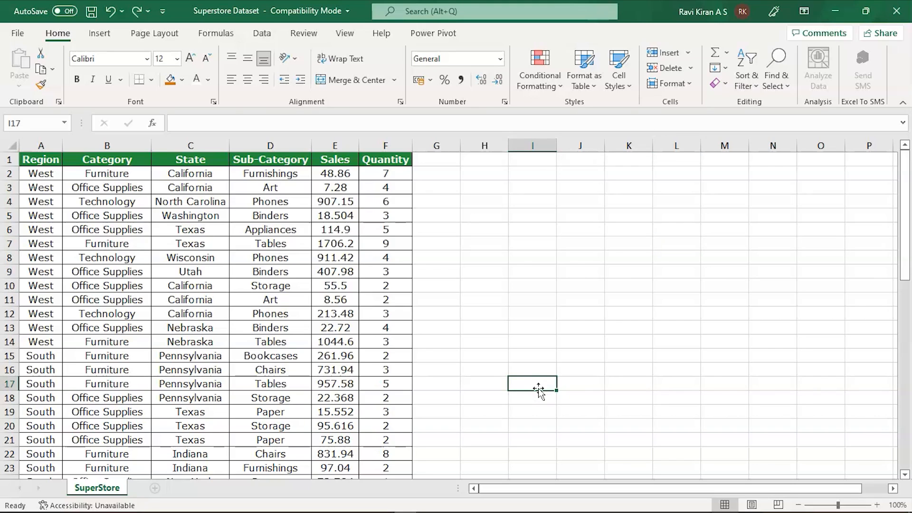
# - Select a cell inside the SuperStore sales data and switch to the Insert commands
pyautogui.click(269, 243)
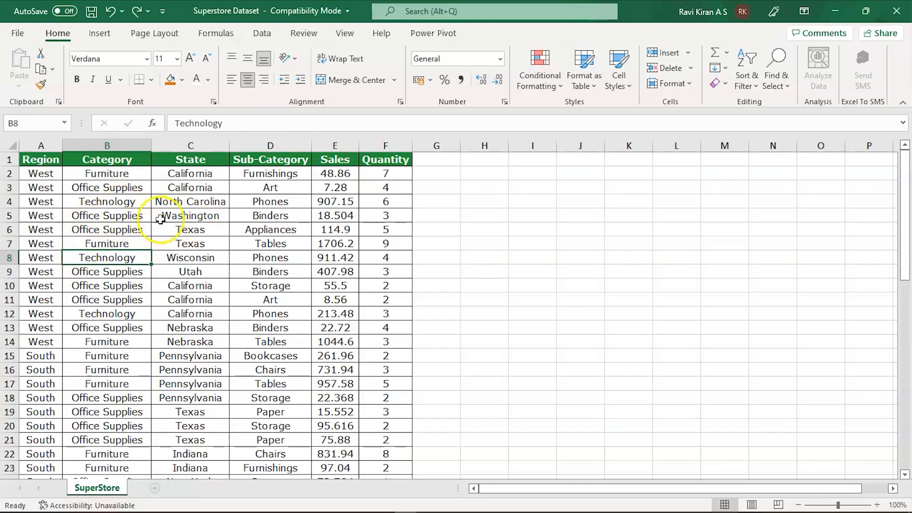
pyautogui.click(99, 33)
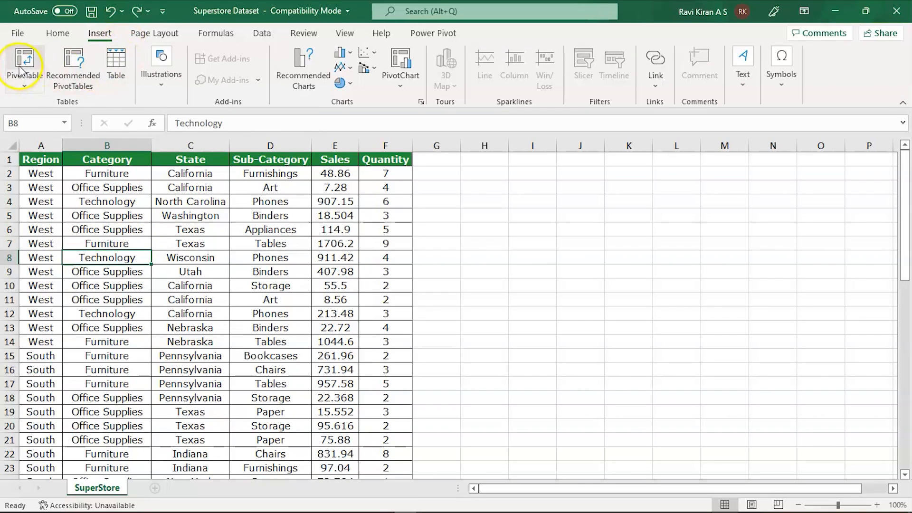
# - Insert a PivotTable from the suggested SuperStore range onto a new worksheet
pyautogui.click(24, 67)
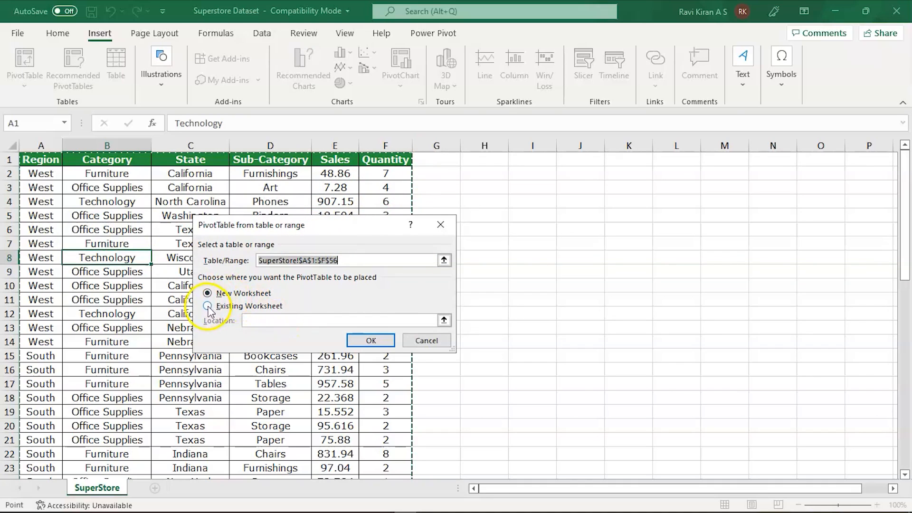
pyautogui.moveTo(285, 299)
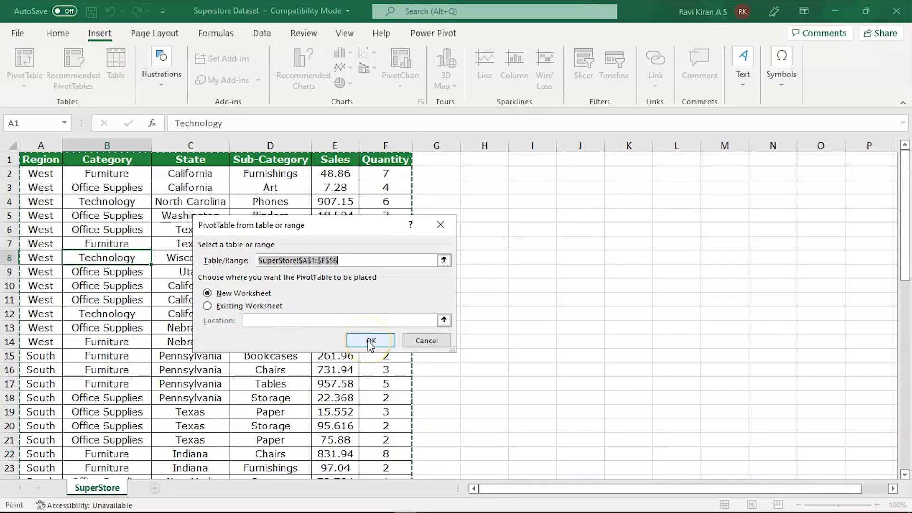
pyautogui.click(370, 340)
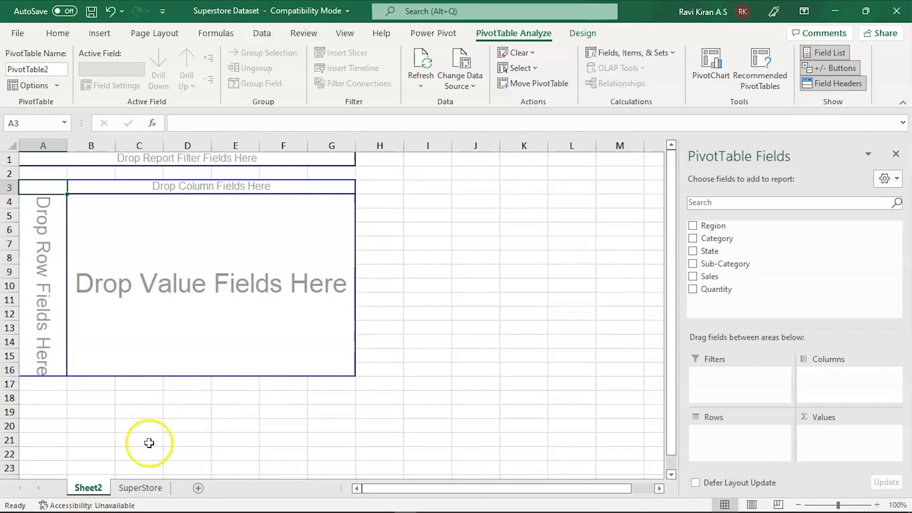
pyautogui.click(141, 487)
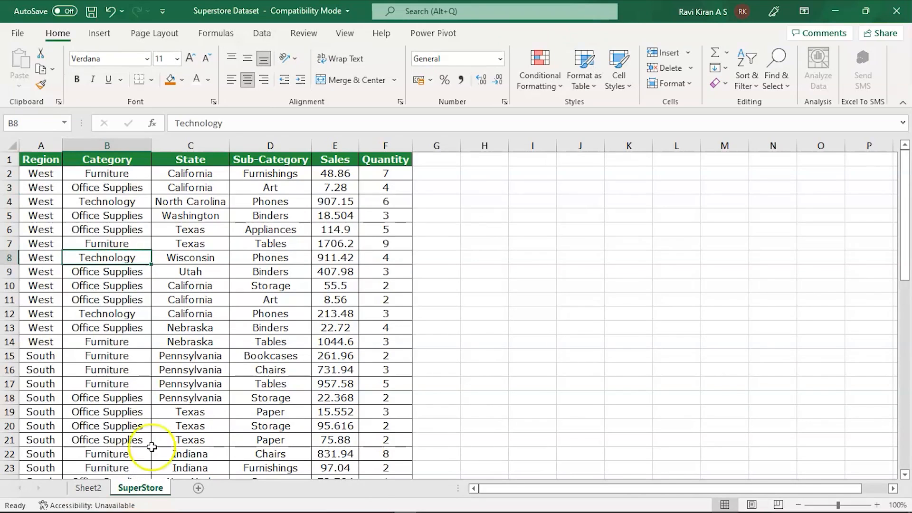
pyautogui.moveTo(260, 314)
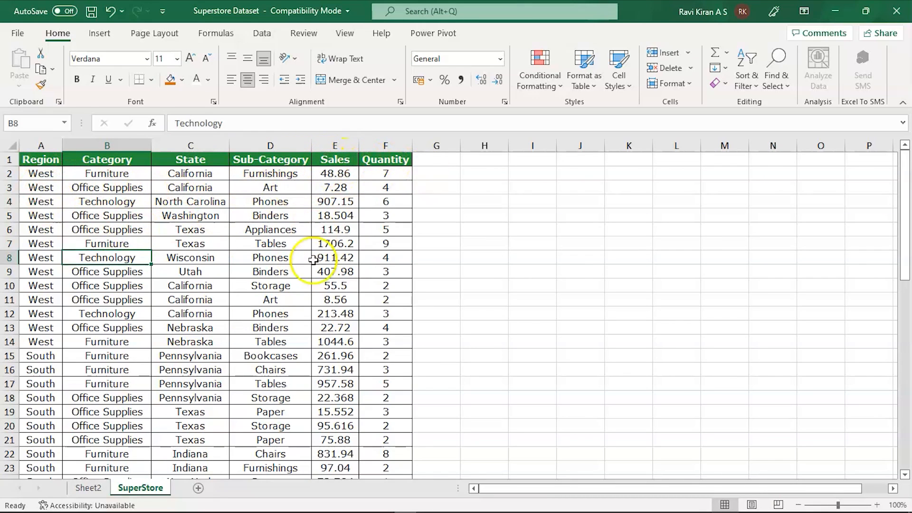
pyautogui.click(88, 487)
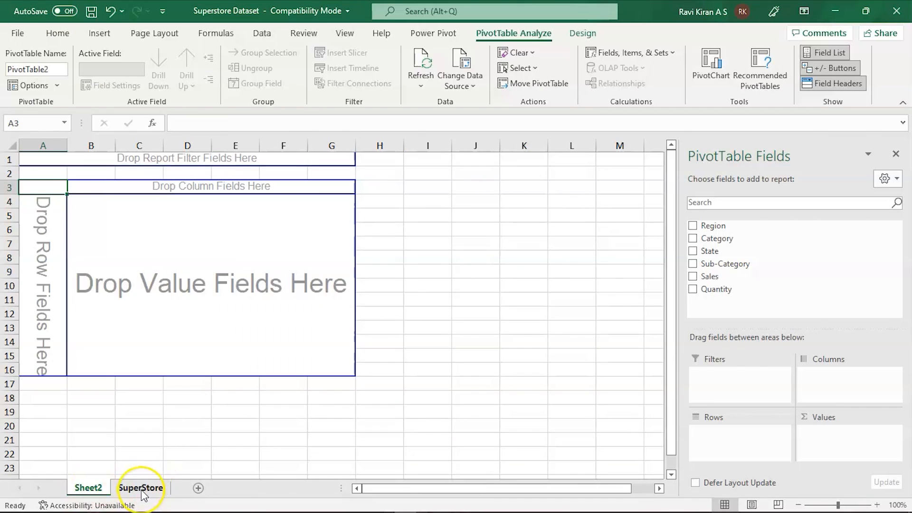
pyautogui.click(88, 487)
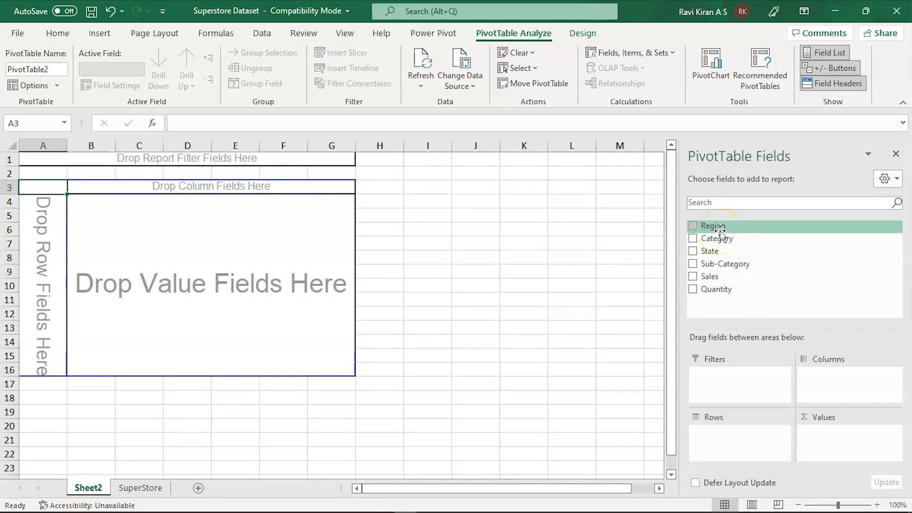
# - Place Region in Rows, Category in Columns and Sum of Sales in Values
pyautogui.click(693, 226)
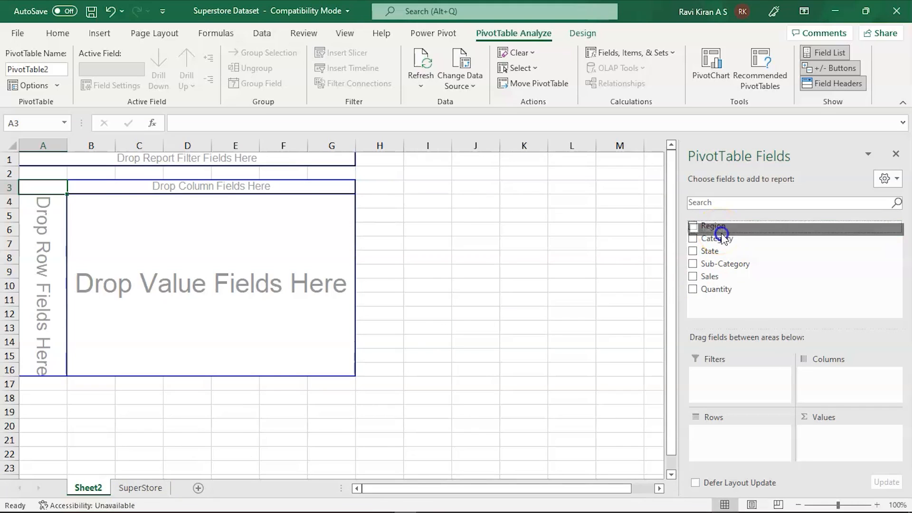
pyautogui.click(693, 226)
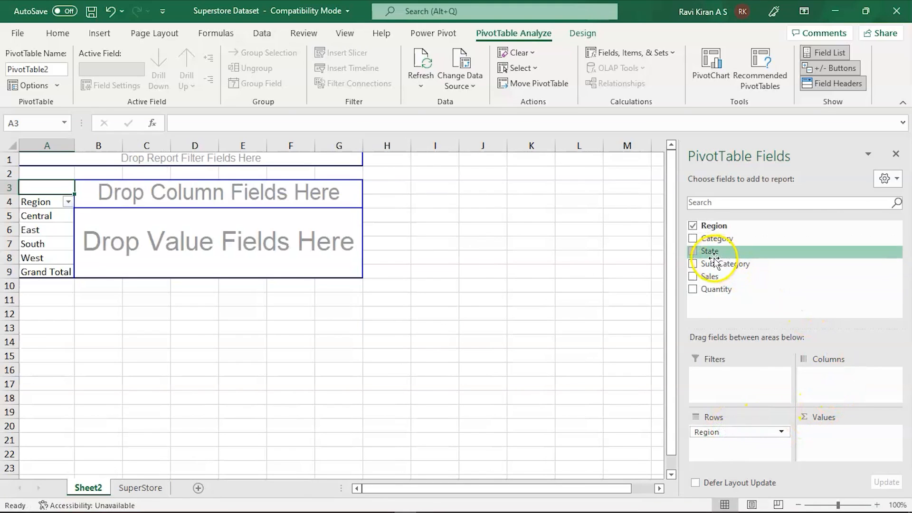
pyautogui.moveTo(716, 238)
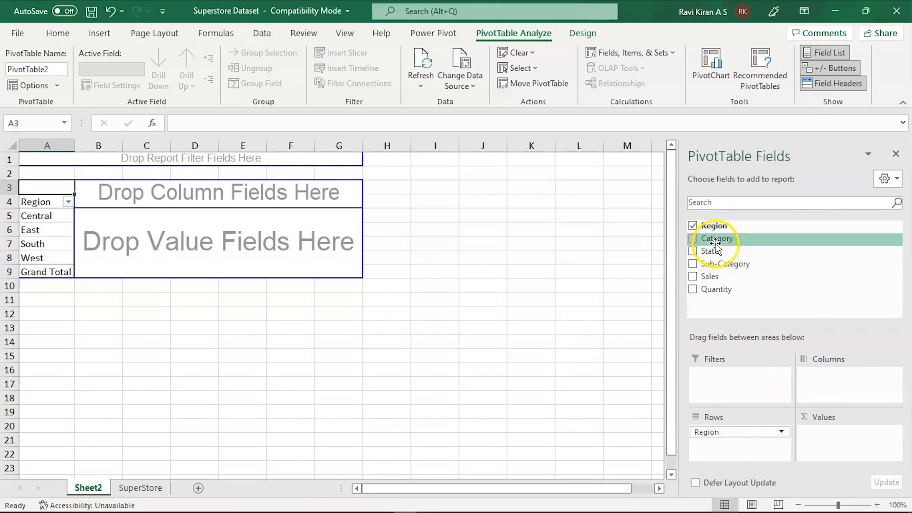
pyautogui.click(693, 238)
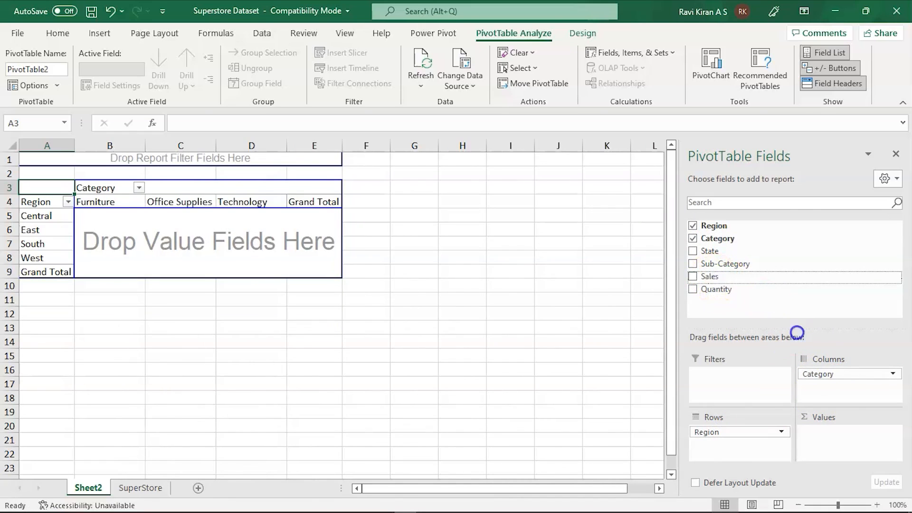
pyautogui.click(692, 277)
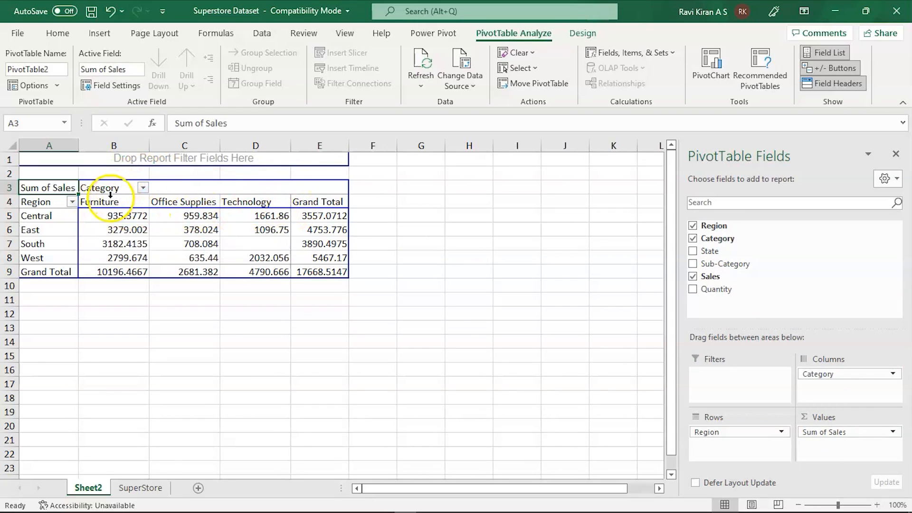
pyautogui.moveTo(108, 212)
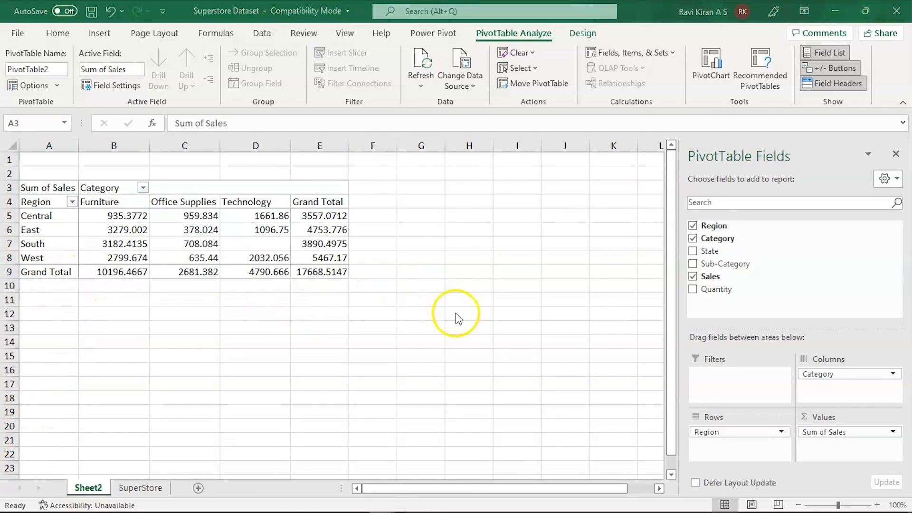
pyautogui.moveTo(724, 433)
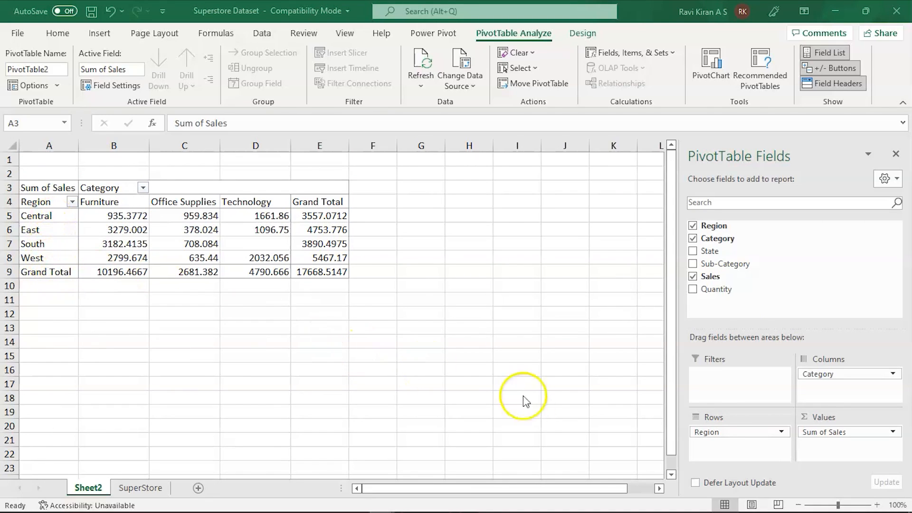
pyautogui.moveTo(707, 436)
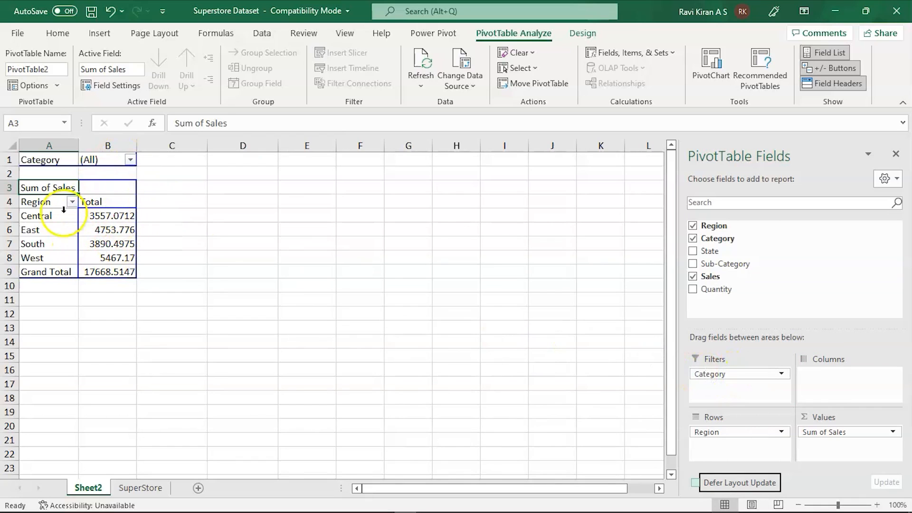
# - Set the Category report filter to Furniture only, giving a total of 10196.47
pyautogui.click(130, 159)
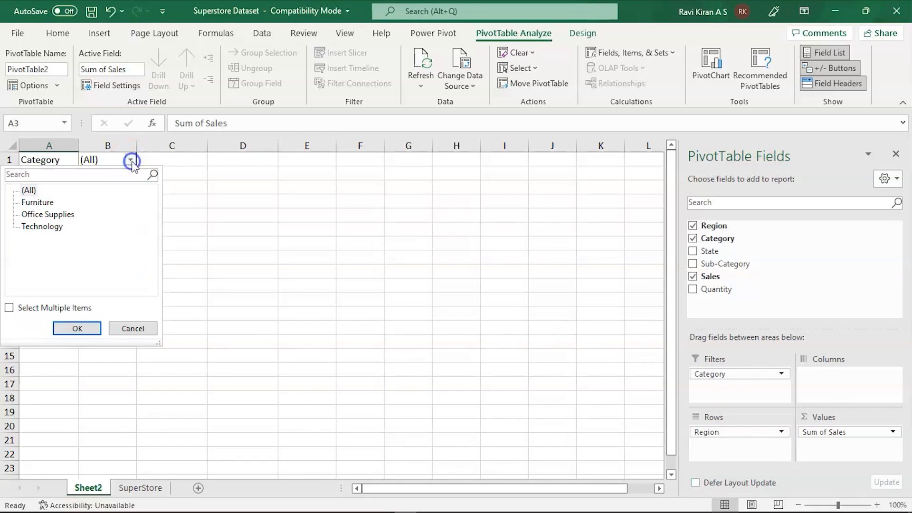
pyautogui.click(10, 308)
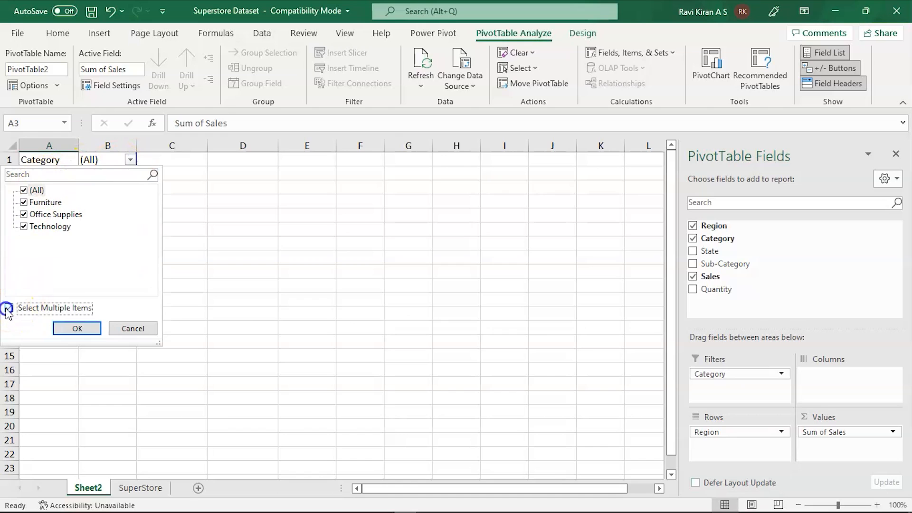
pyautogui.click(9, 307)
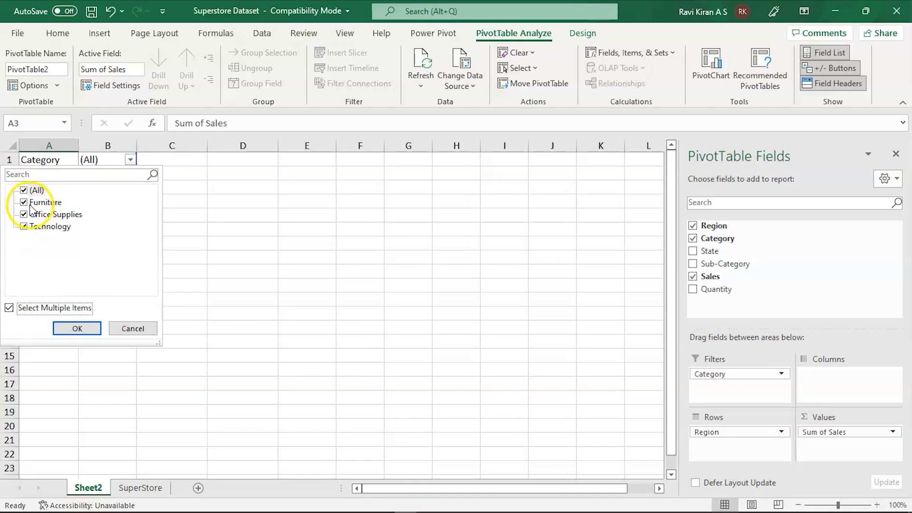
pyautogui.click(24, 190)
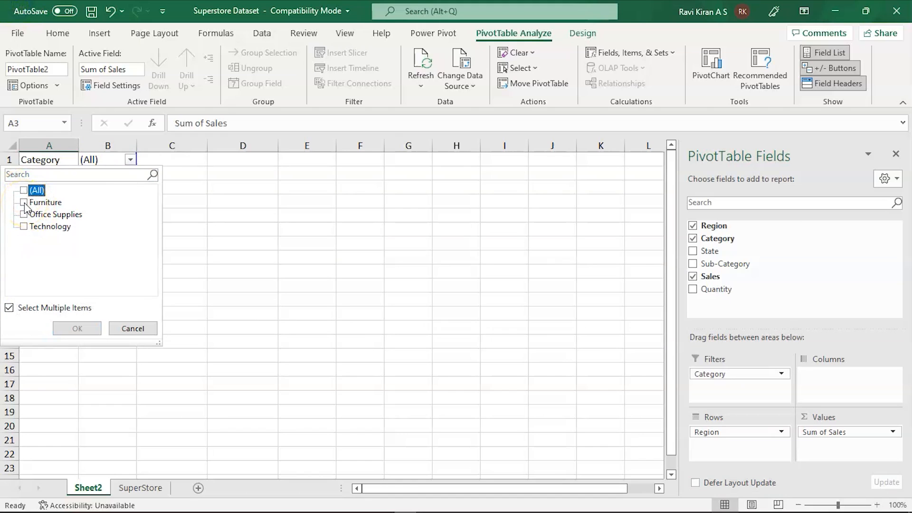
pyautogui.click(24, 202)
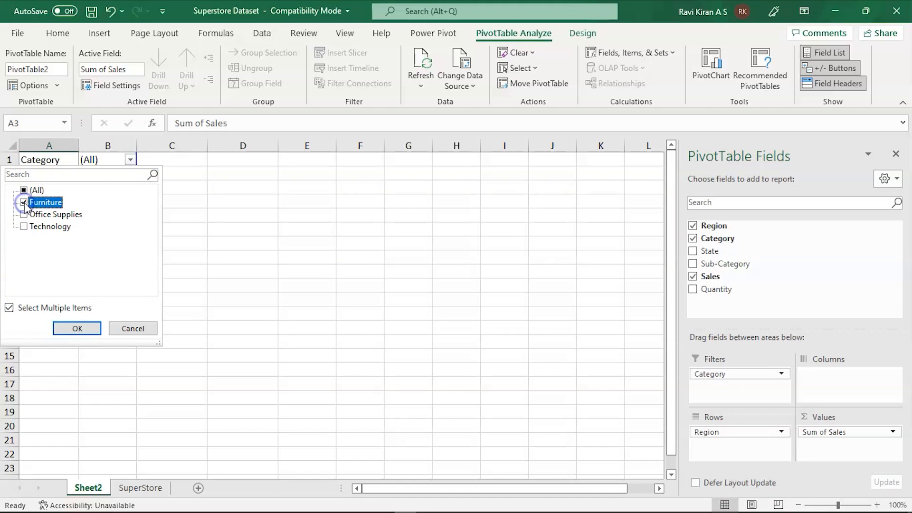
pyautogui.click(76, 328)
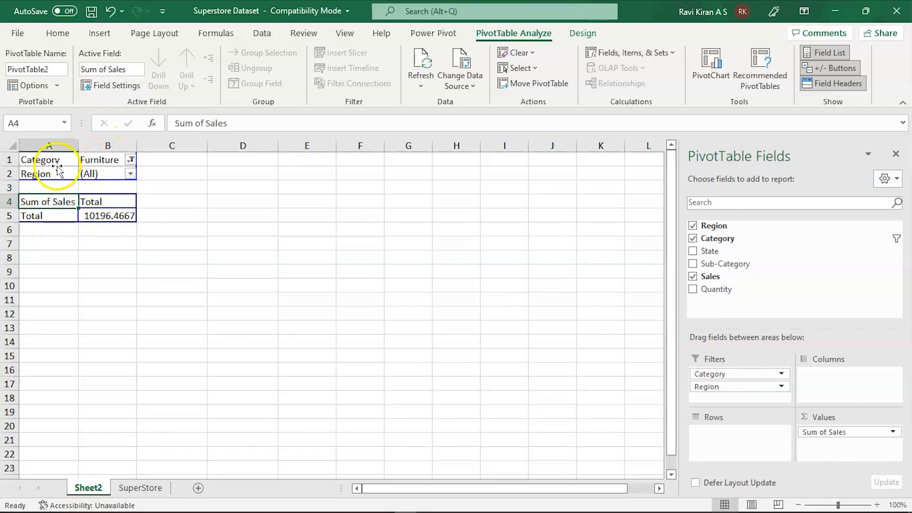
# - Set the Region report filter to Central only using multiple-item selection
pyautogui.click(130, 159)
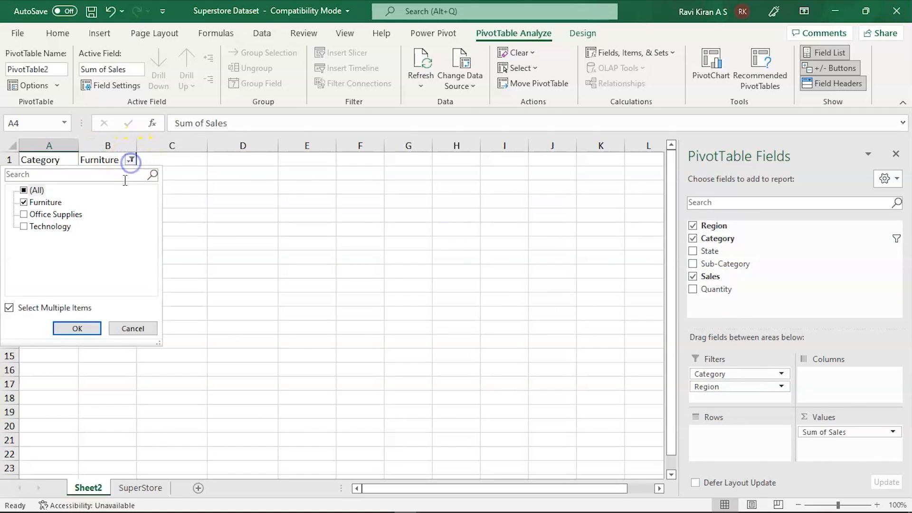
pyautogui.click(76, 328)
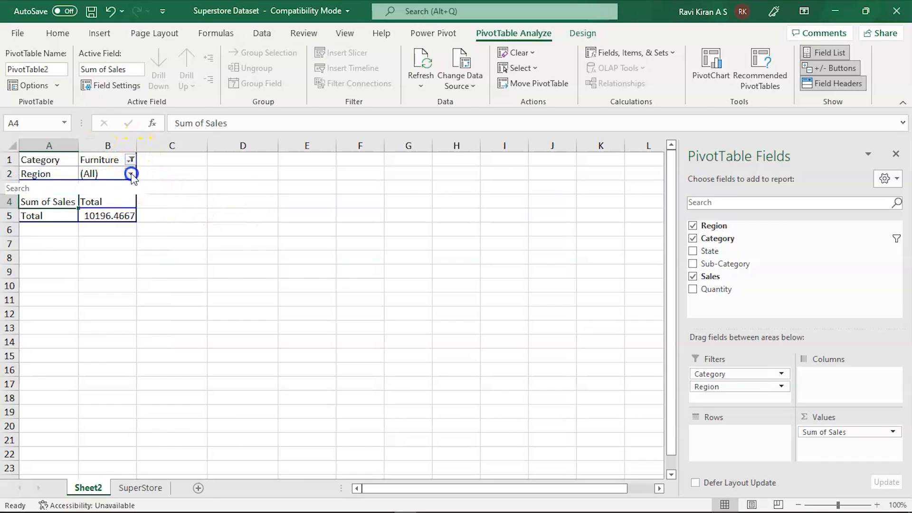
pyautogui.click(131, 173)
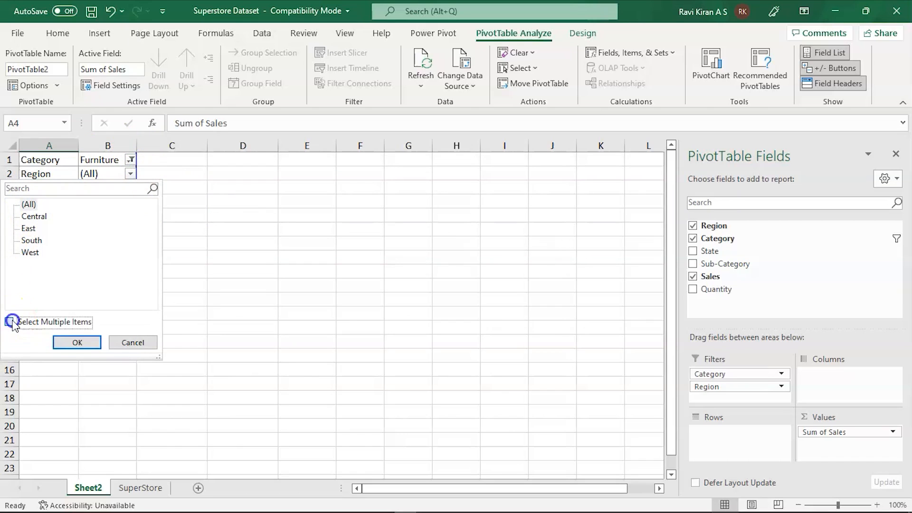
pyautogui.click(9, 322)
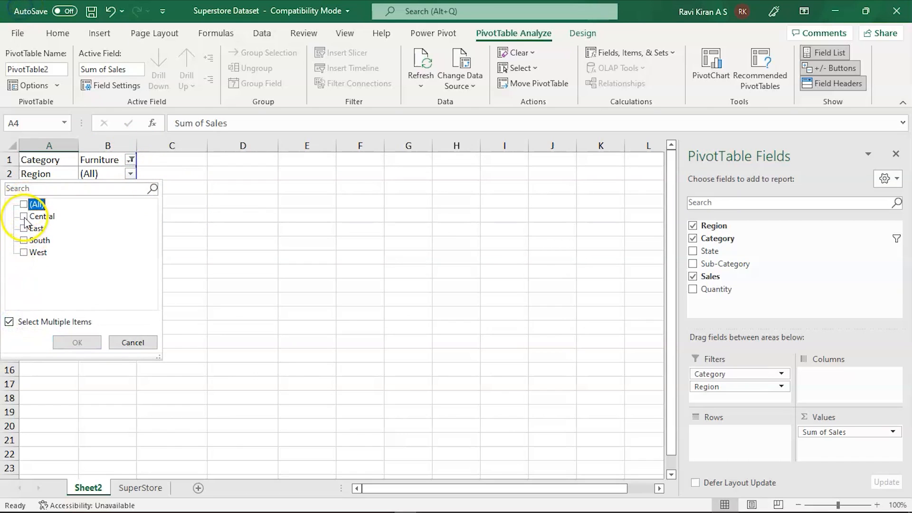
pyautogui.click(25, 216)
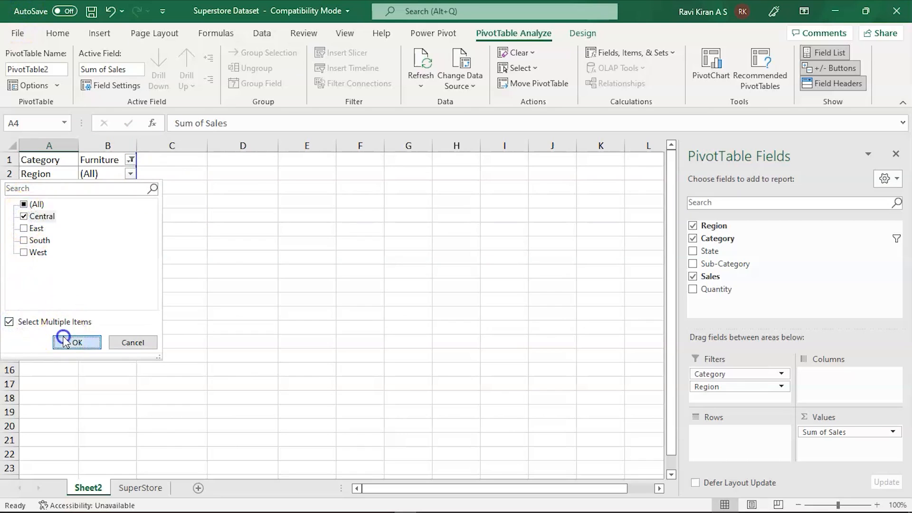
pyautogui.click(76, 342)
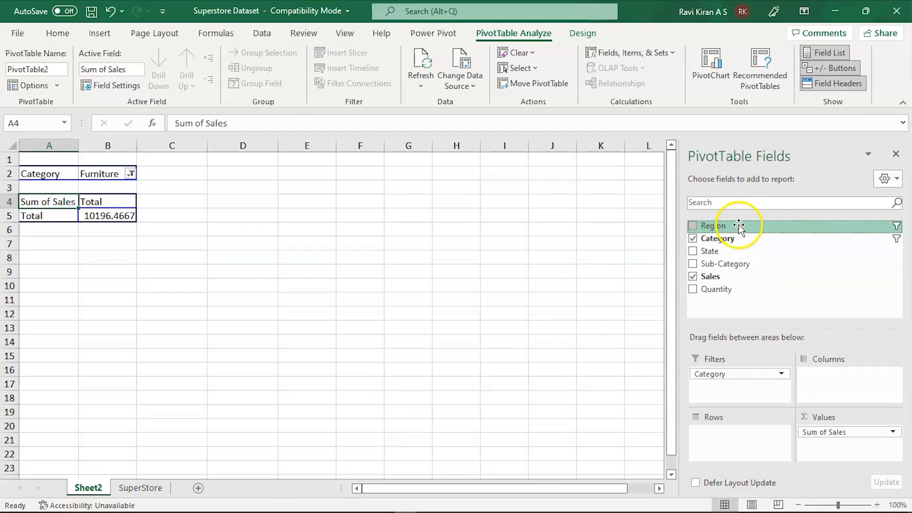
# - Move Region into the pivot rows, showing Central Furniture sales of 935.3772
pyautogui.click(692, 226)
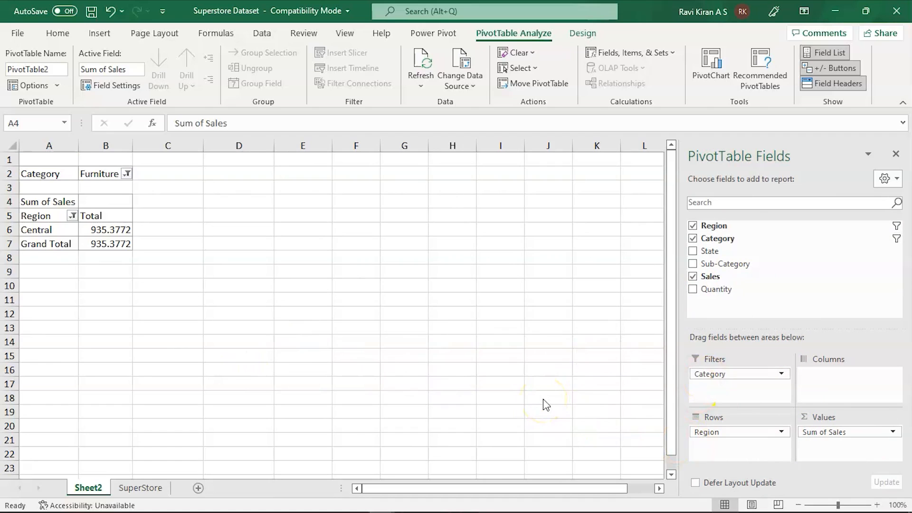
pyautogui.moveTo(660, 361)
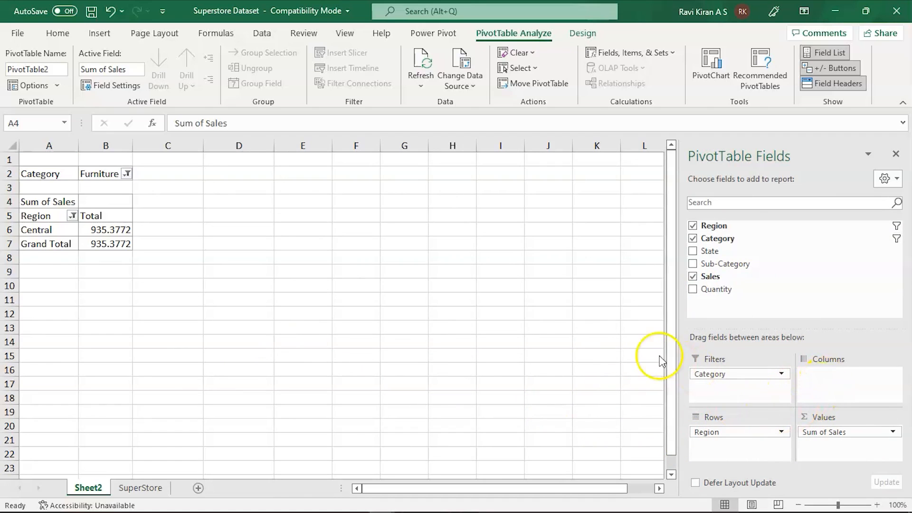
pyautogui.moveTo(710, 271)
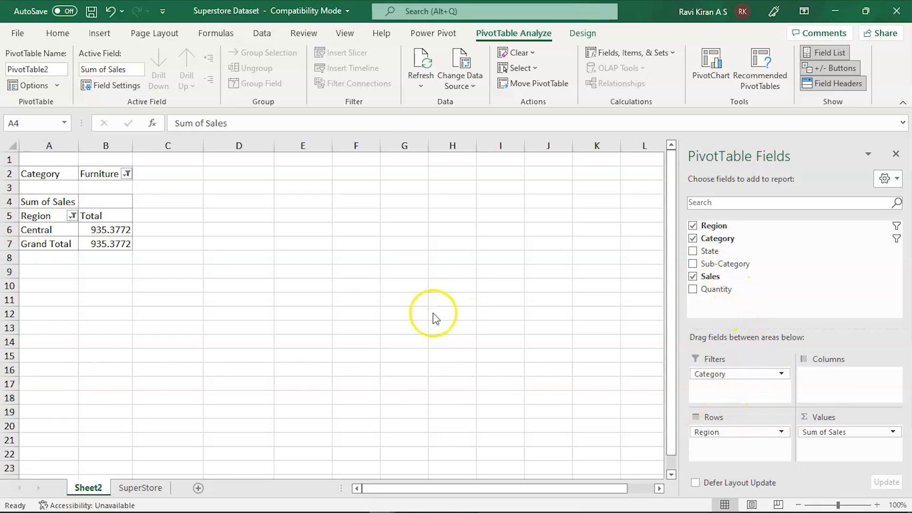
pyautogui.moveTo(742, 274)
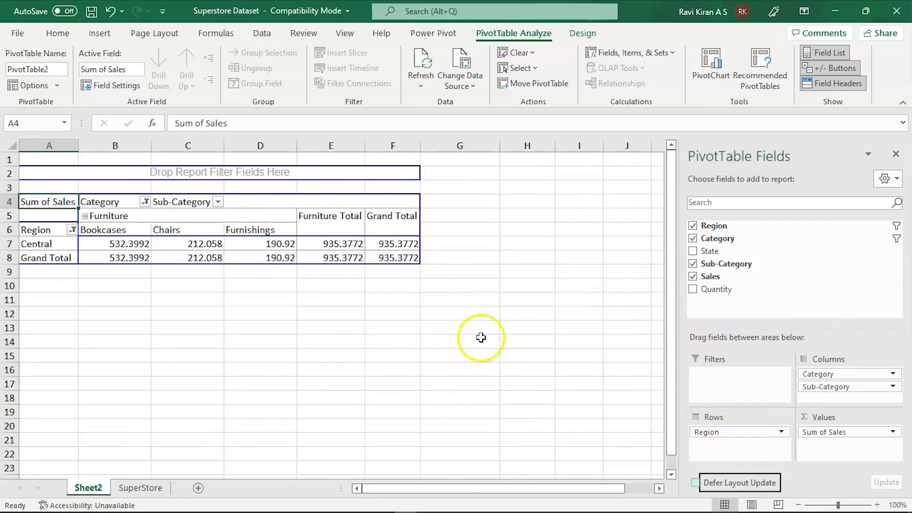
pyautogui.moveTo(684, 376)
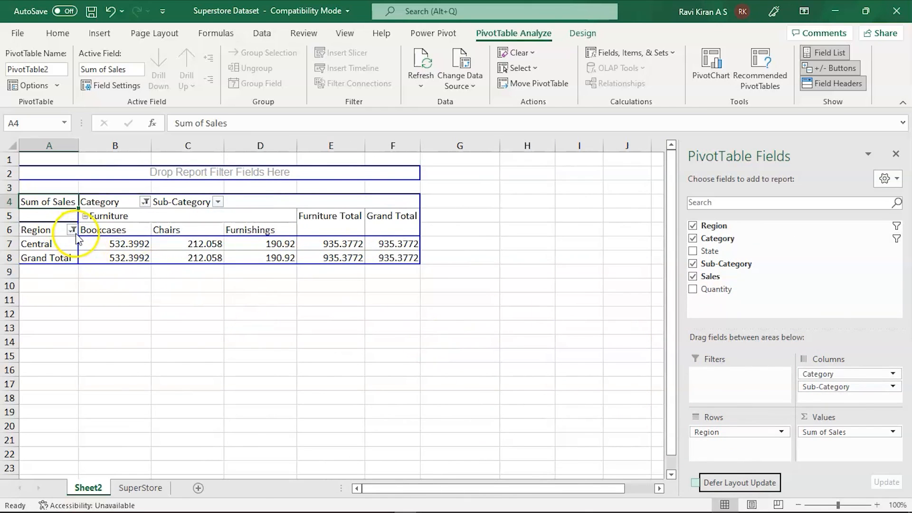
# - Reset the Region and Category filters to Select All so every region and category shows
pyautogui.click(74, 229)
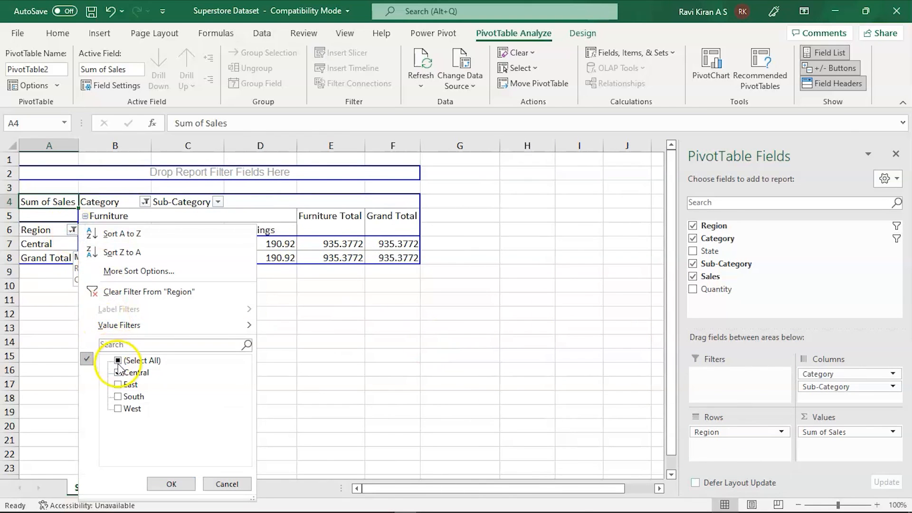
pyautogui.click(117, 360)
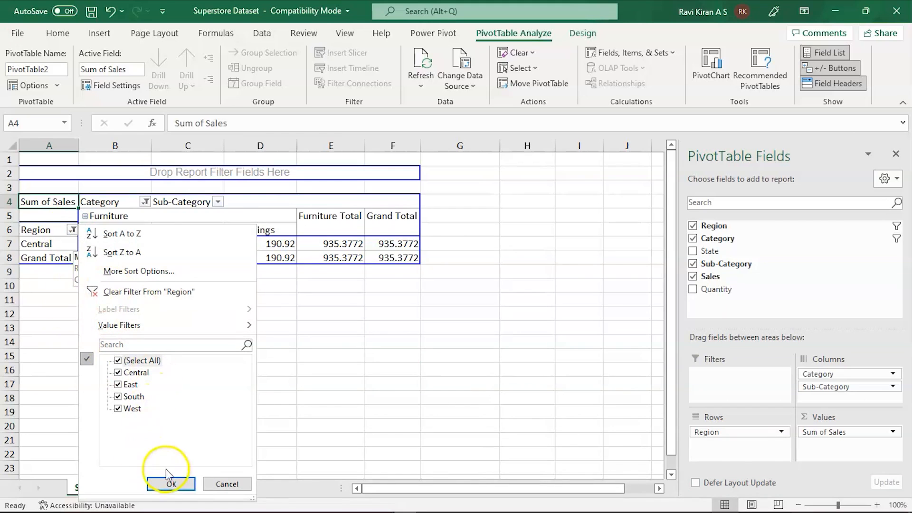
pyautogui.click(170, 484)
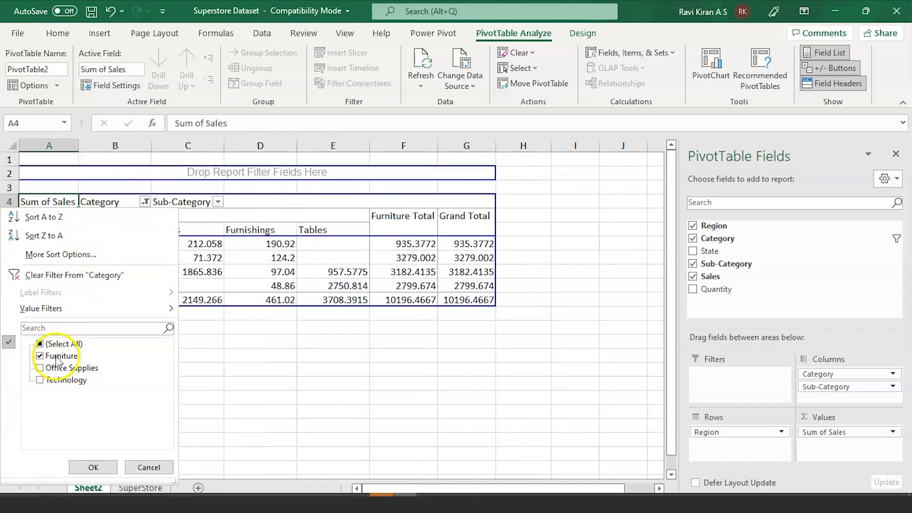
pyautogui.click(40, 344)
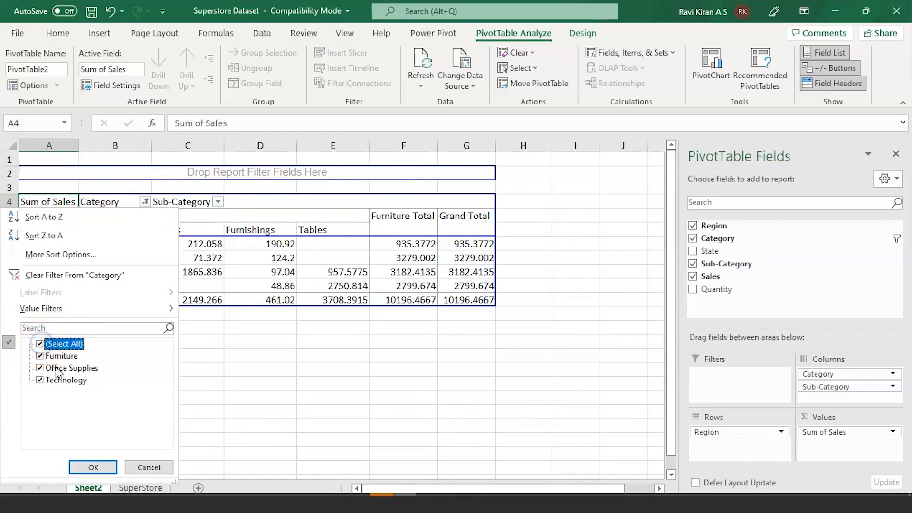
pyautogui.click(92, 468)
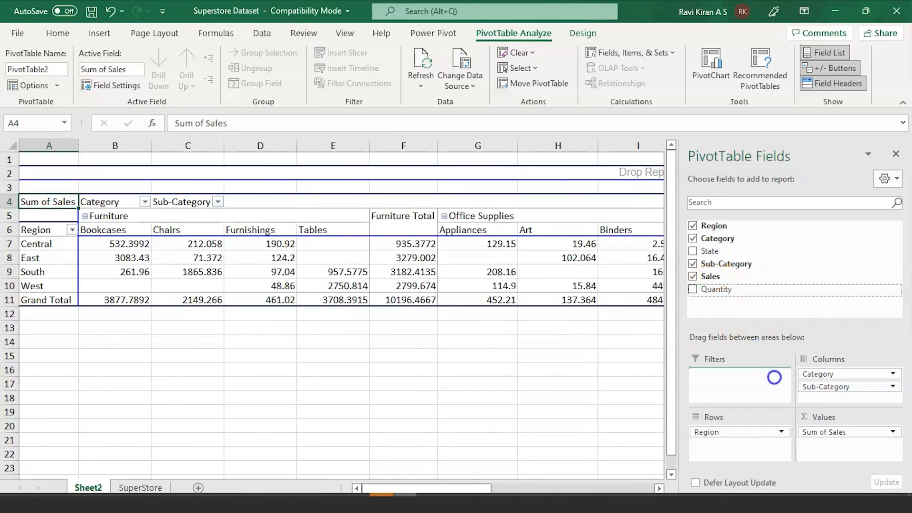
# - Add Sum of Quantity to Values beside Sum of Sales
pyautogui.click(693, 289)
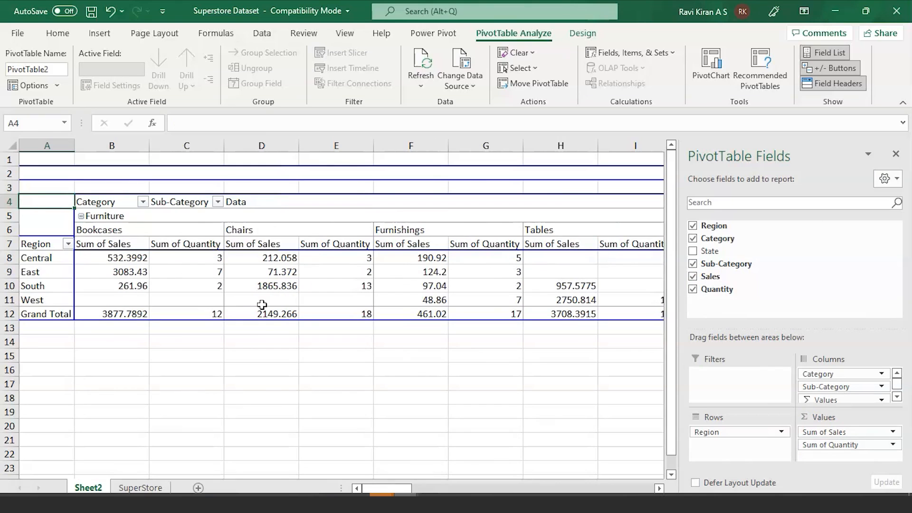
pyautogui.moveTo(262, 299)
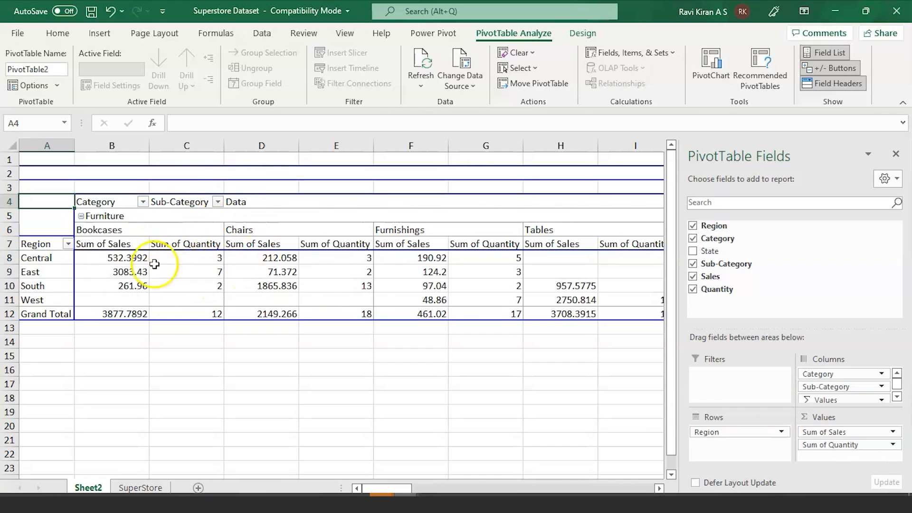
pyautogui.moveTo(426, 363)
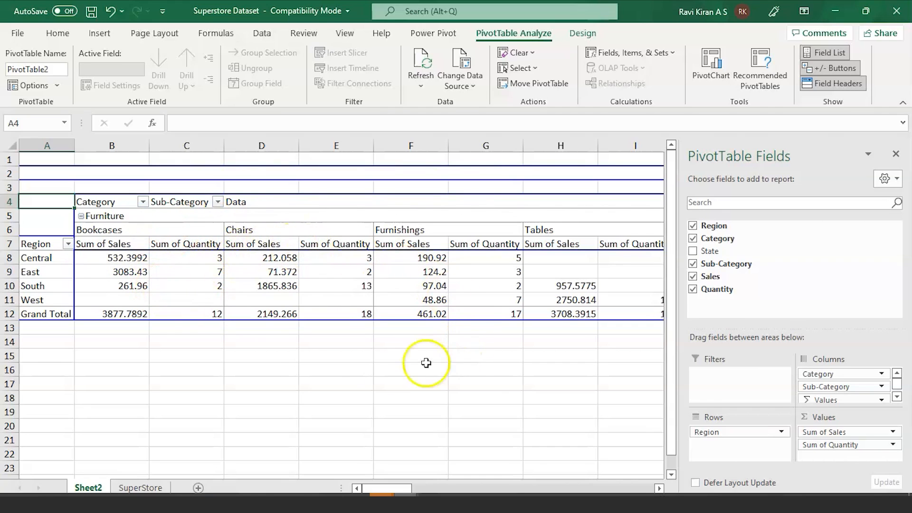
pyautogui.moveTo(152, 422)
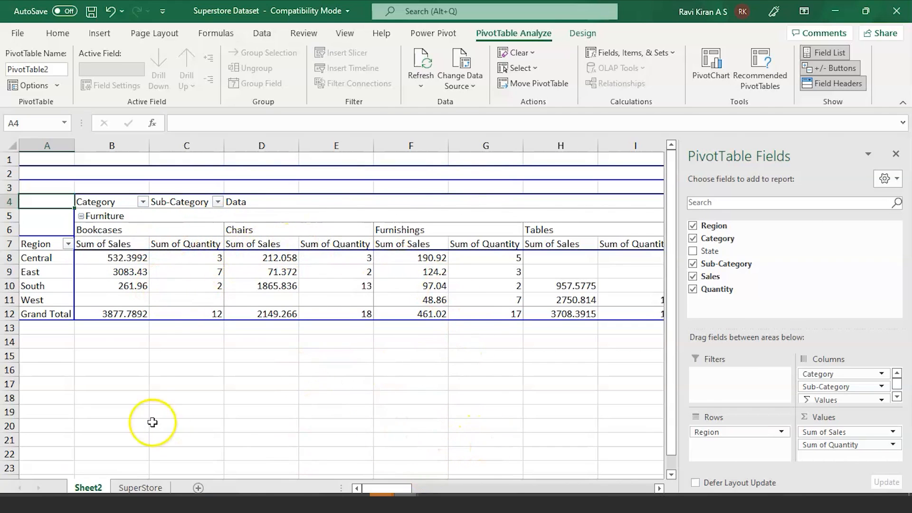